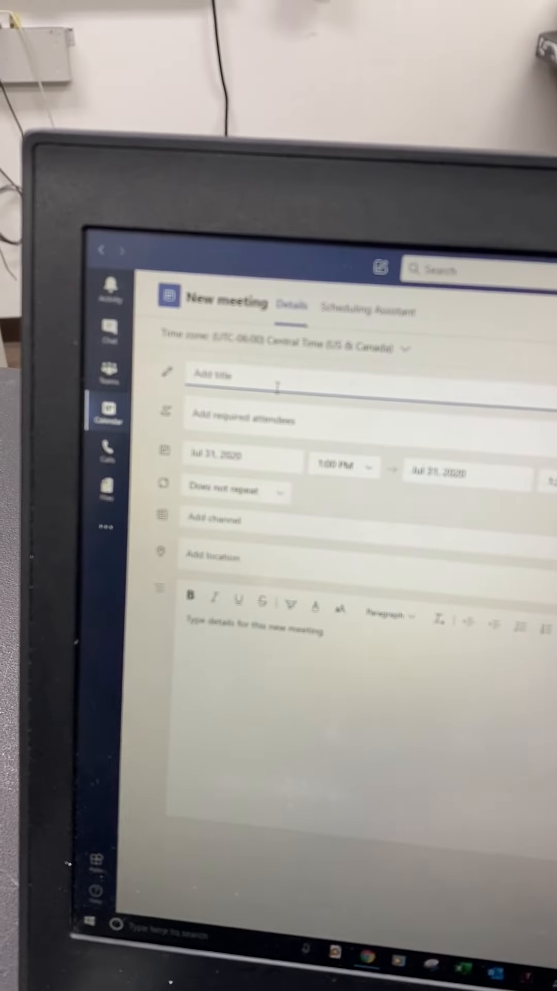
Title the new meeting 'test call'
{"action": "type", "text": "test"}
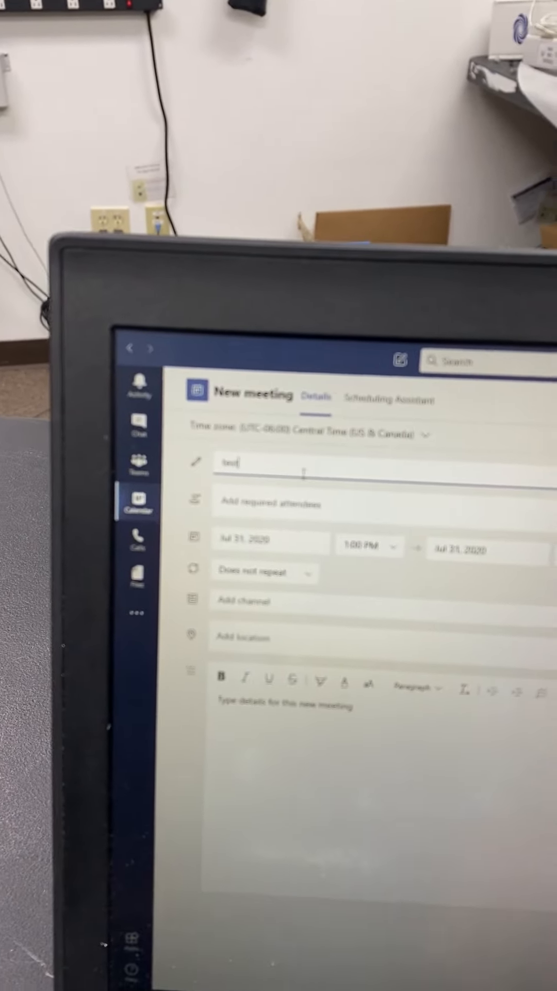
{"action": "type", "text": "call"}
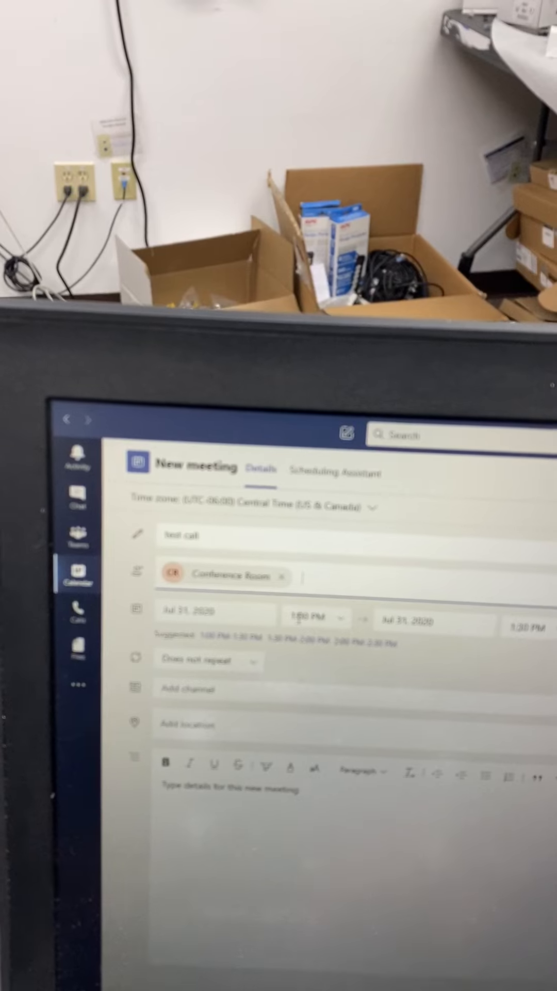
Choose a new start time for the meeting from the time list
{"action": "left_click", "coordinate": [314, 618]}
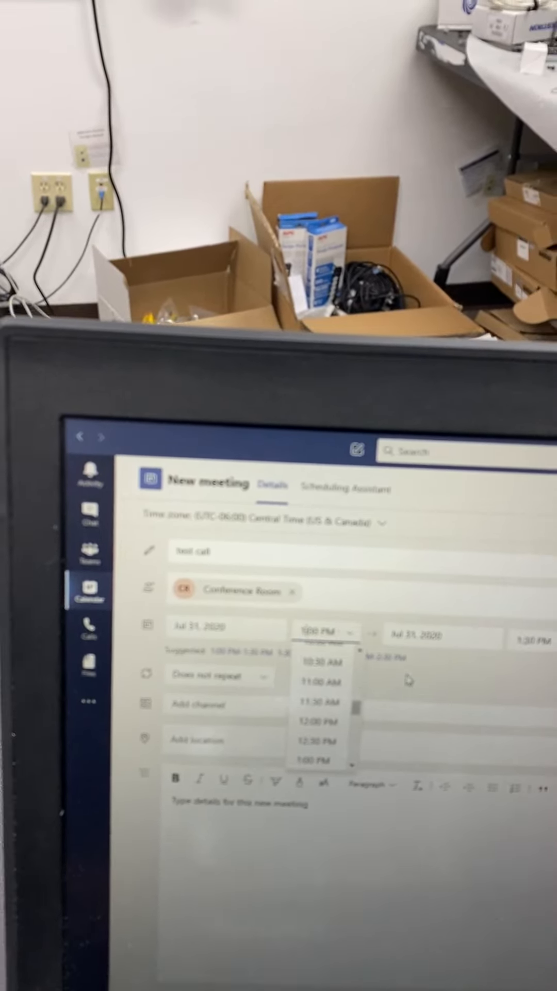
{"action": "left_click", "coordinate": [317, 720]}
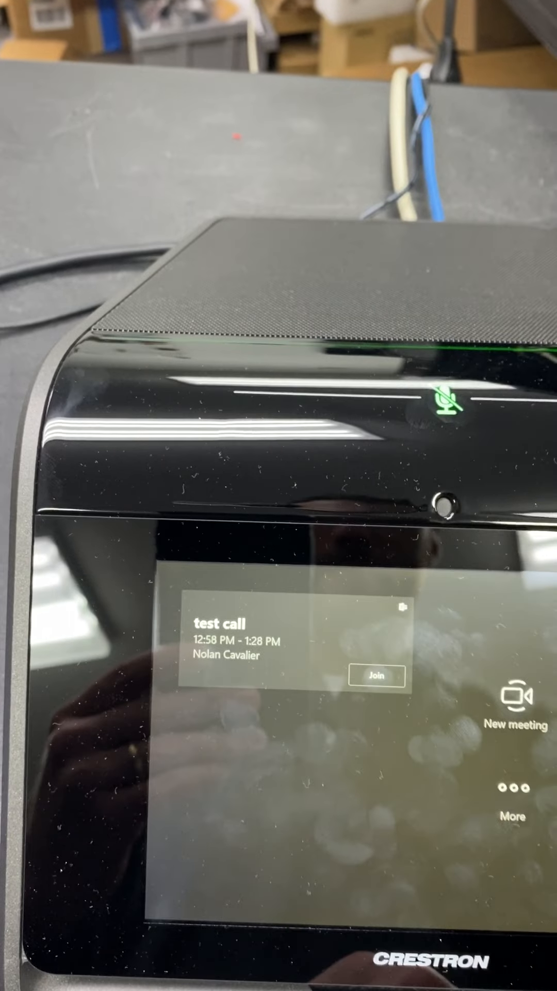
Tap the 'test call' meeting card (12:58–1:28 PM) on the Crestron Flex panel
{"action": "left_click", "coordinate": [378, 676]}
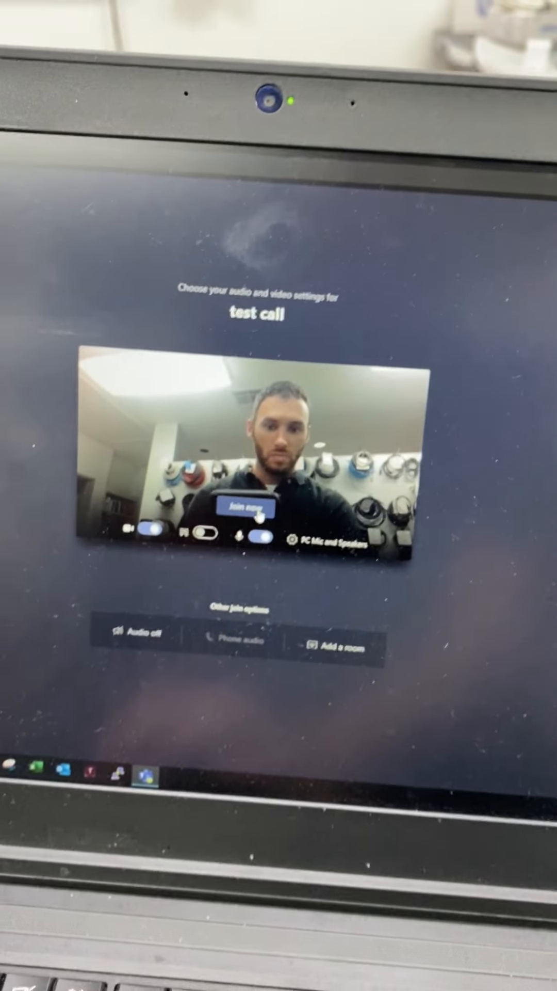
Join the 'test call' meeting now from the laptop pre-join screen
{"action": "left_click", "coordinate": [238, 509]}
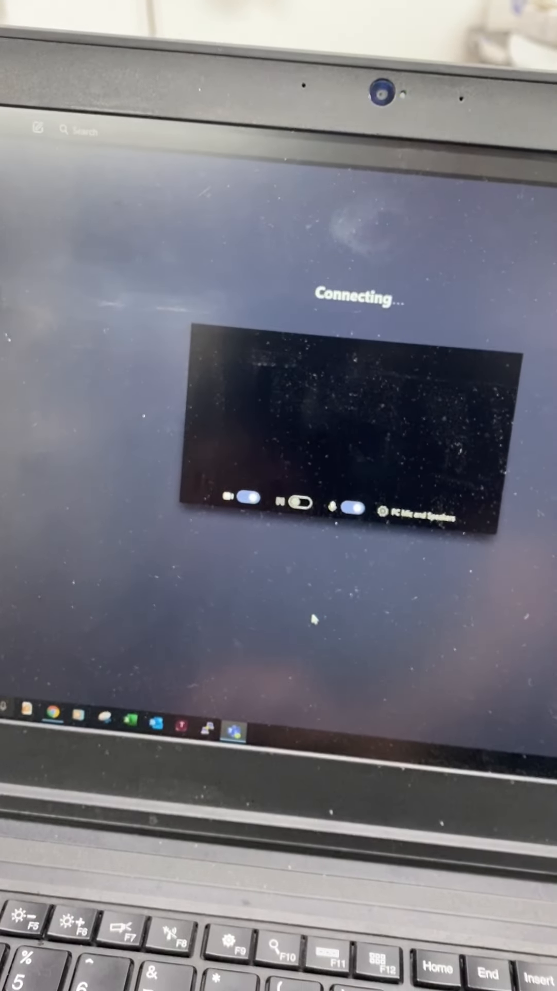